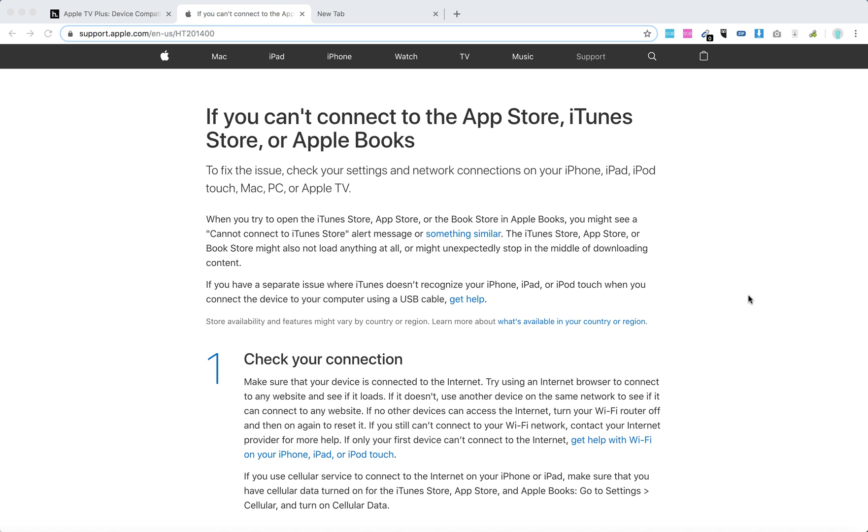
{"action": "mouse_move", "coordinate": [663, 280]}
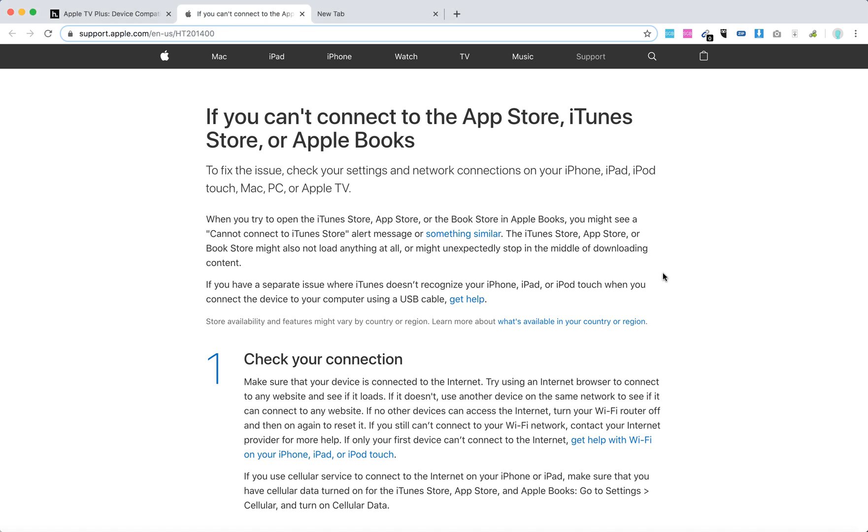
{"action": "scroll", "scroll_direction": "down", "scroll_amount": 3}
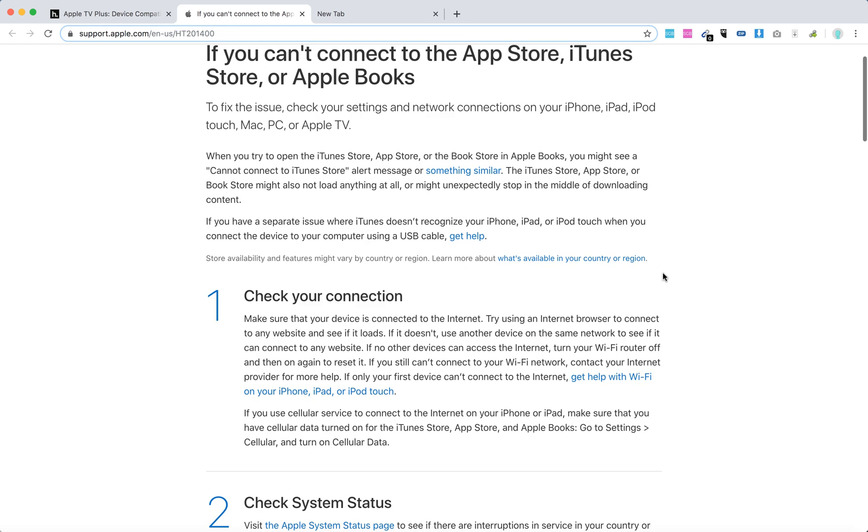
{"action": "scroll", "scroll_direction": "down", "scroll_amount": 3}
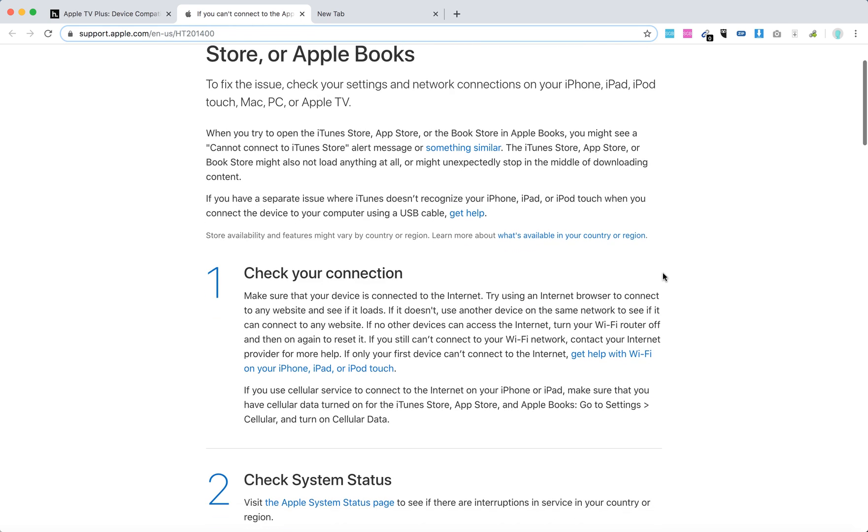
{"action": "scroll", "scroll_direction": "down", "scroll_amount": 3}
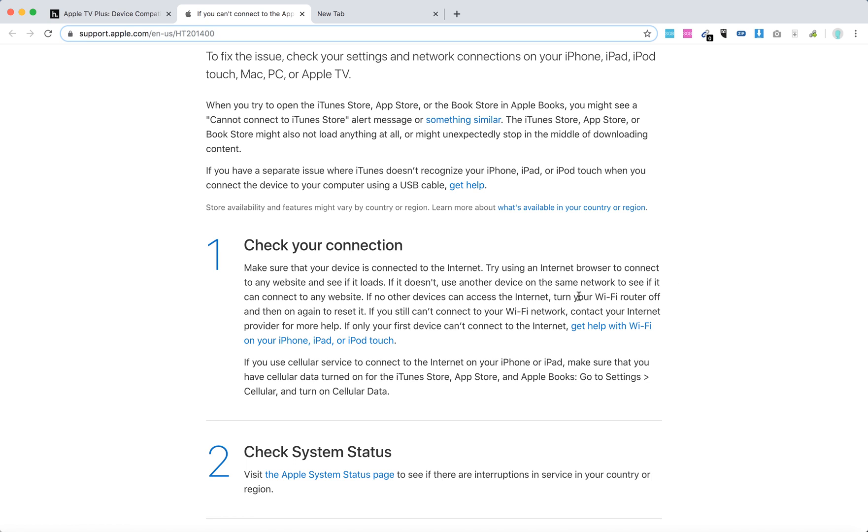
{"action": "mouse_move", "coordinate": [503, 293]}
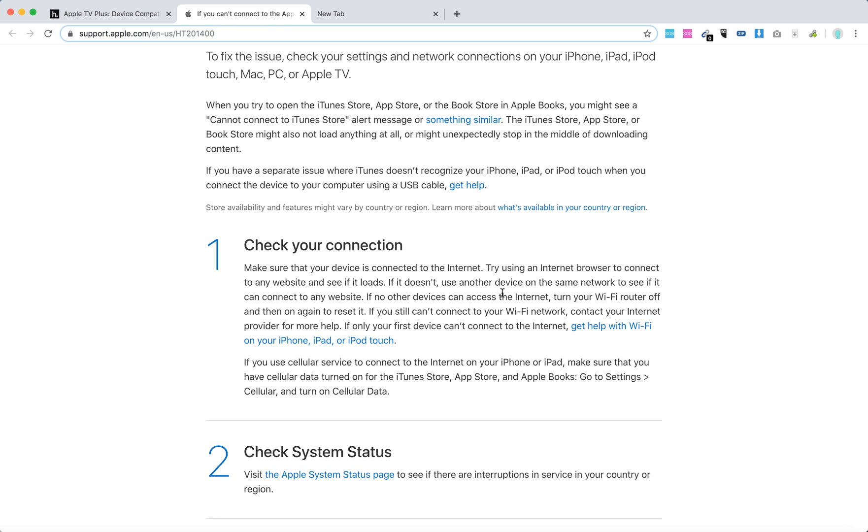
{"action": "mouse_move", "coordinate": [473, 327]}
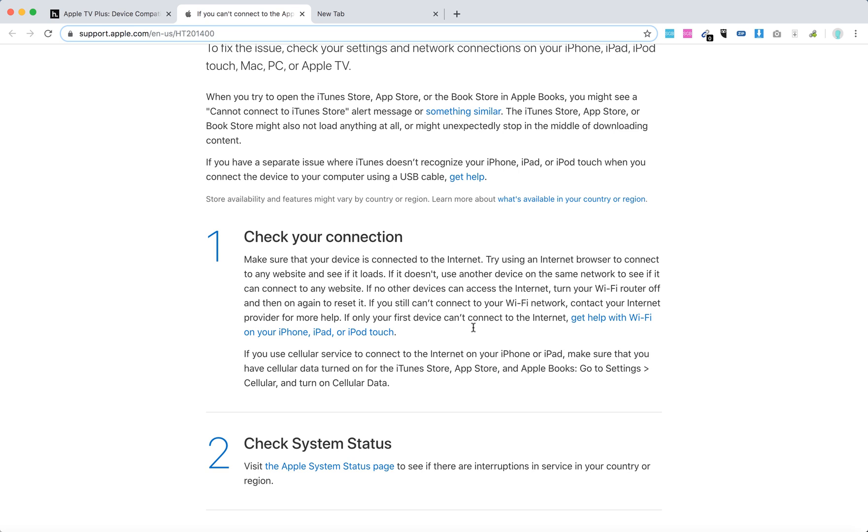
{"action": "scroll", "scroll_direction": "up", "scroll_amount": 3}
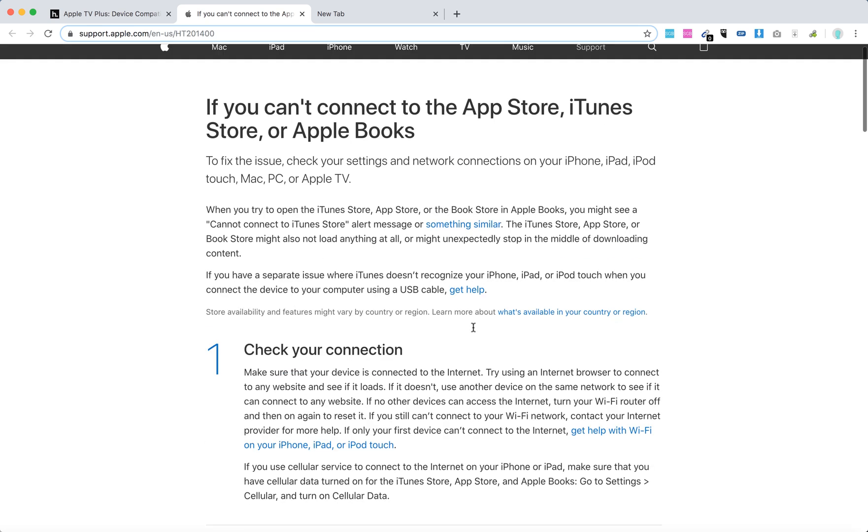
{"action": "scroll", "scroll_direction": "down", "scroll_amount": 3}
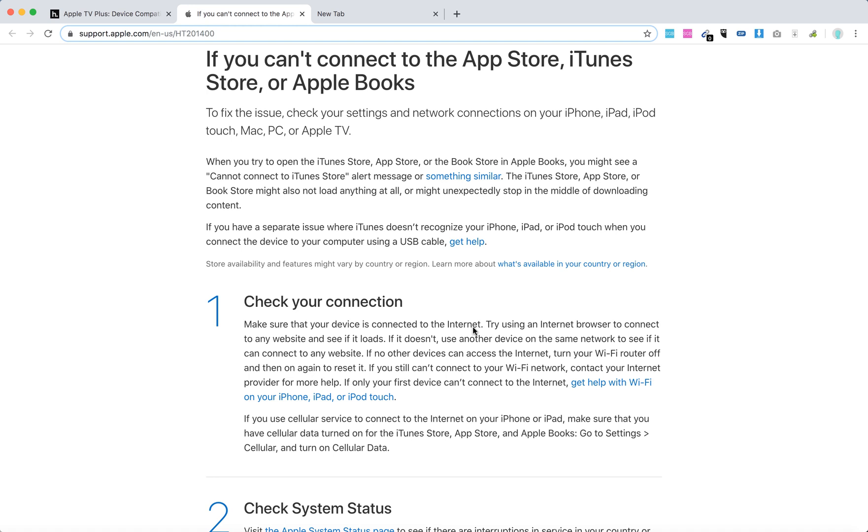
{"action": "scroll", "scroll_direction": "down", "scroll_amount": 3}
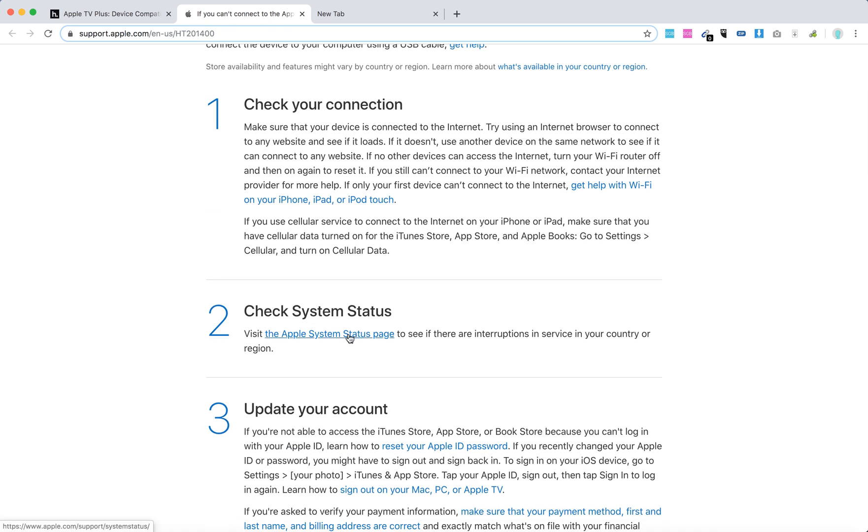
{"action": "mouse_move", "coordinate": [531, 329]}
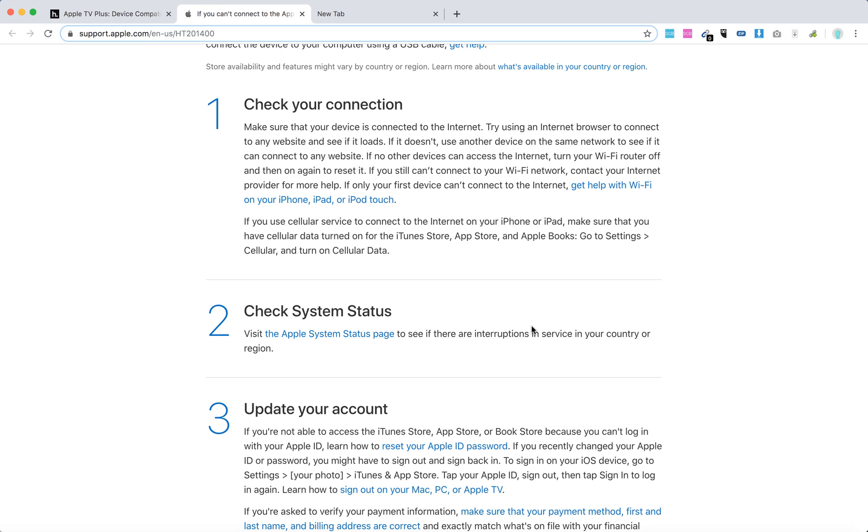
{"action": "scroll", "scroll_direction": "down", "scroll_amount": 3}
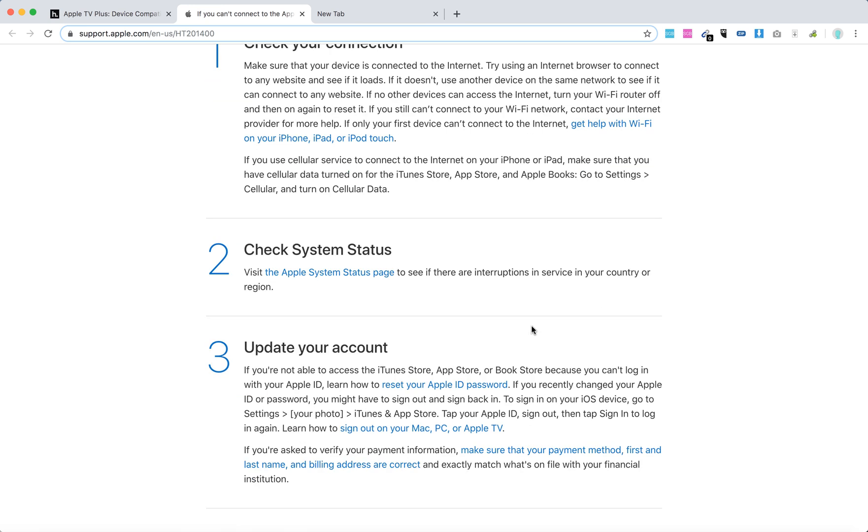
{"action": "scroll", "scroll_direction": "down", "scroll_amount": 3}
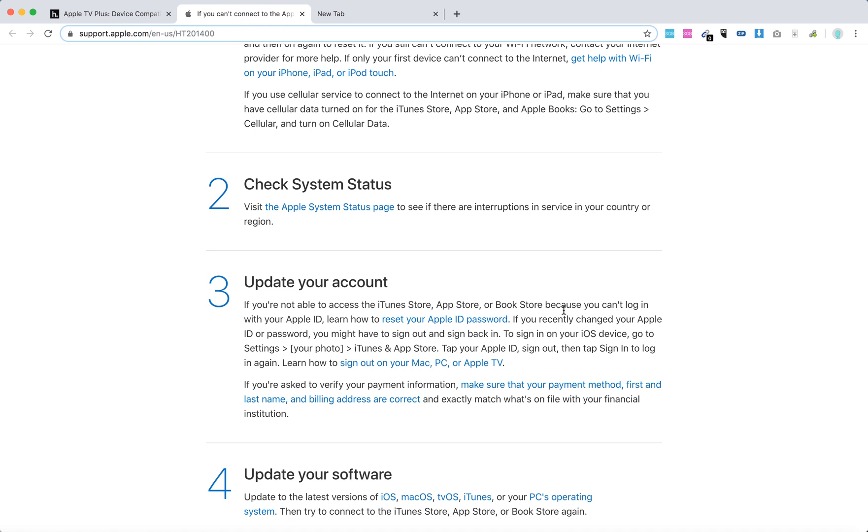
{"action": "mouse_move", "coordinate": [565, 308]}
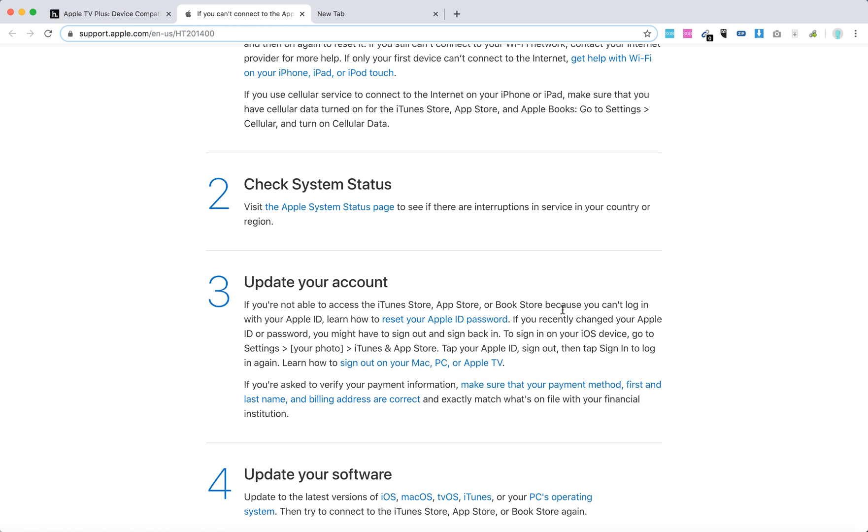
{"action": "scroll", "scroll_direction": "down", "scroll_amount": 3}
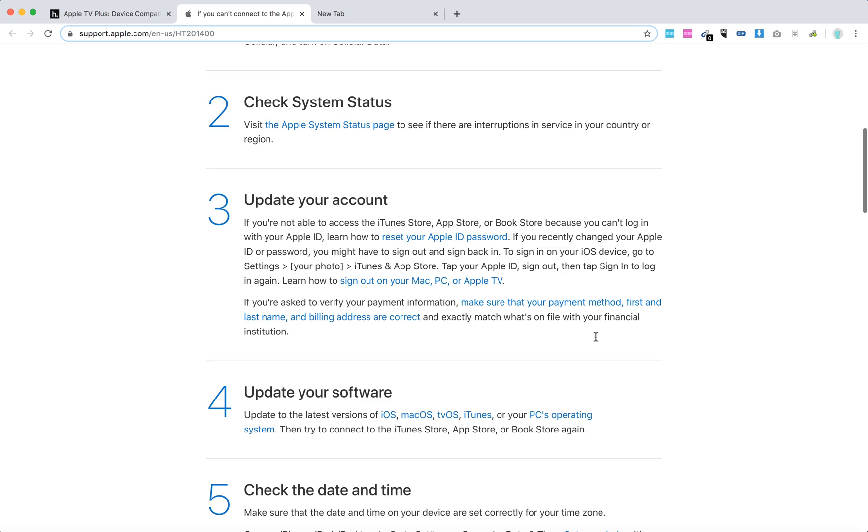
{"action": "scroll", "scroll_direction": "down", "scroll_amount": 3}
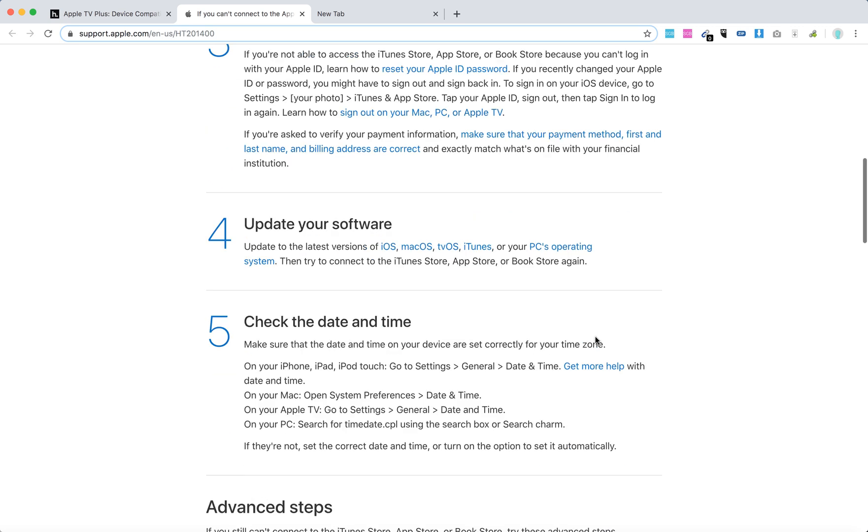
{"action": "scroll", "scroll_direction": "down", "scroll_amount": 3}
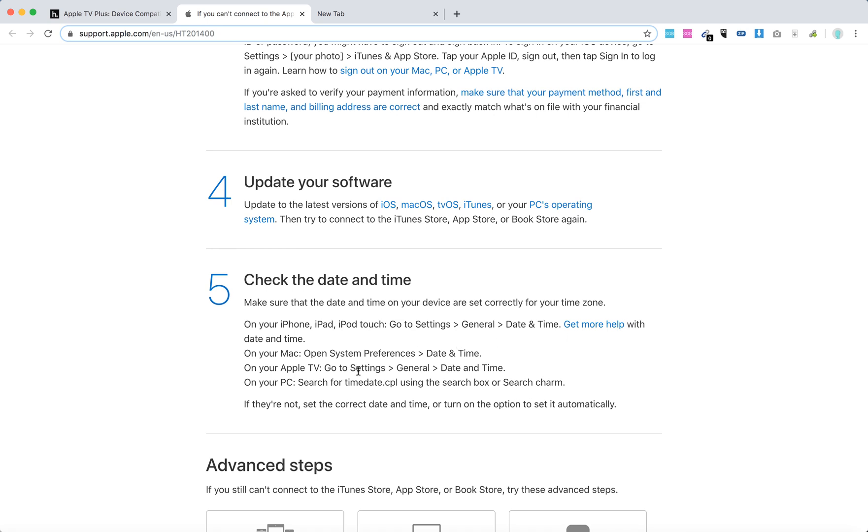
{"action": "mouse_move", "coordinate": [613, 373]}
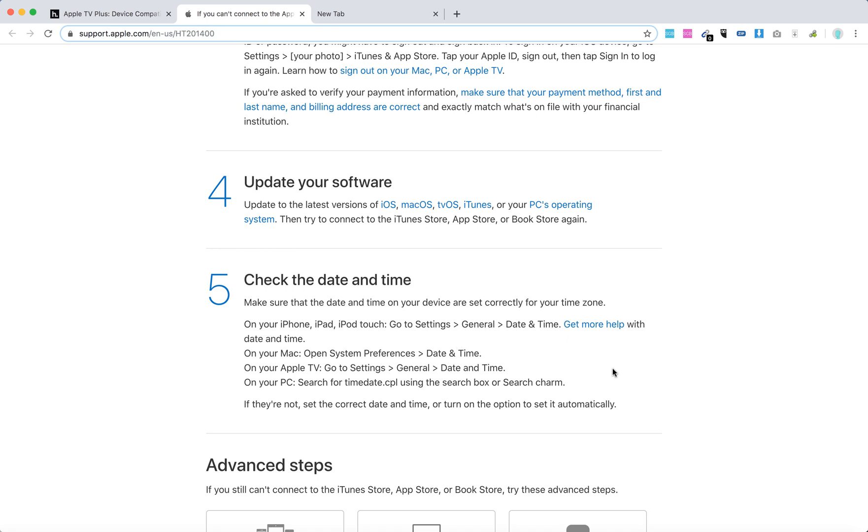
{"action": "scroll", "scroll_direction": "down", "scroll_amount": 3}
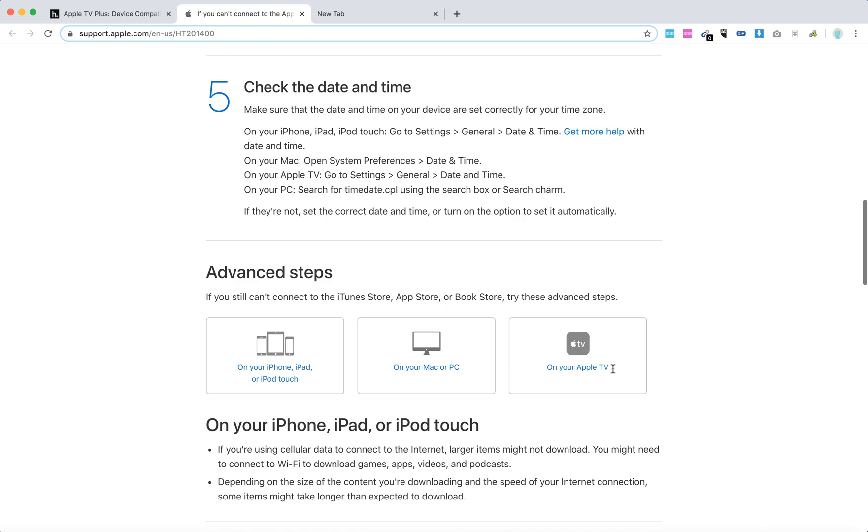
{"action": "scroll", "scroll_direction": "down", "scroll_amount": 3}
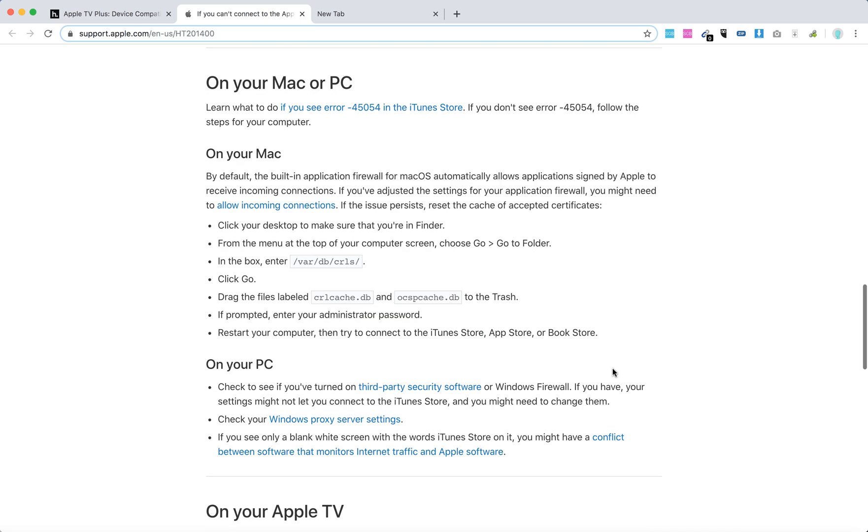
{"action": "scroll", "scroll_direction": "down", "scroll_amount": 3}
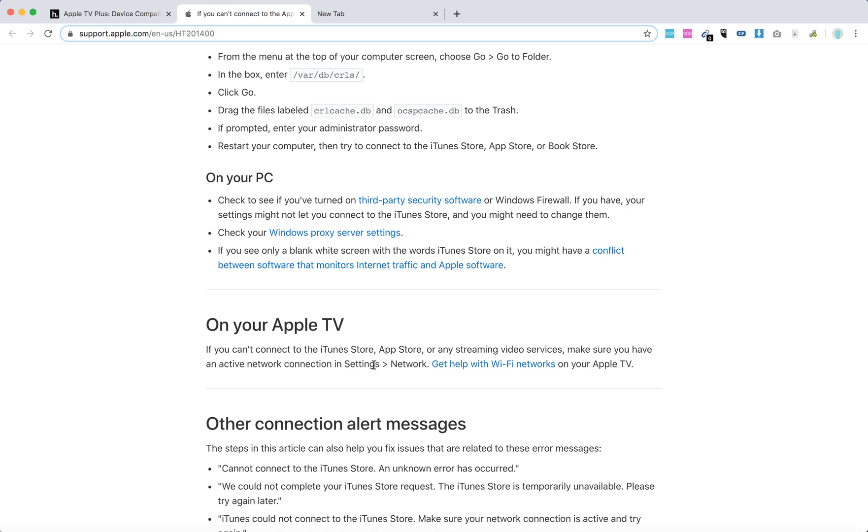
{"action": "mouse_move", "coordinate": [577, 360]}
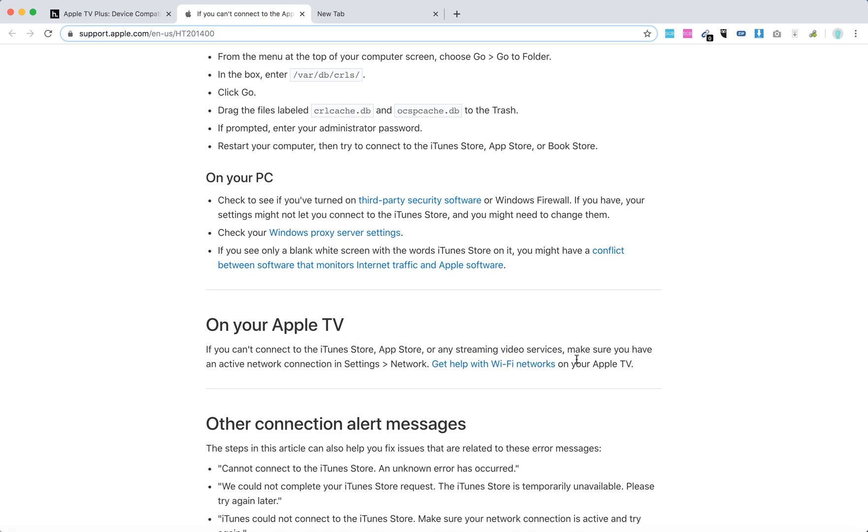
{"action": "scroll", "scroll_direction": "down", "scroll_amount": 3}
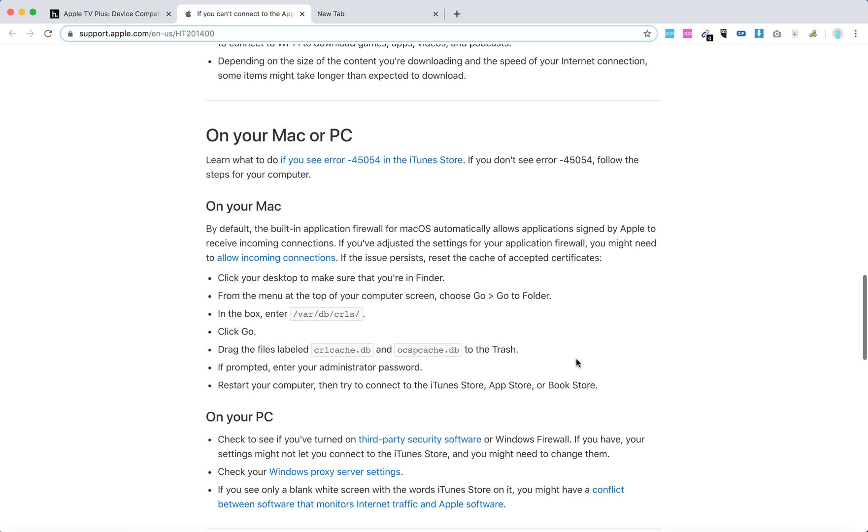
{"action": "scroll", "scroll_direction": "up", "scroll_amount": 3}
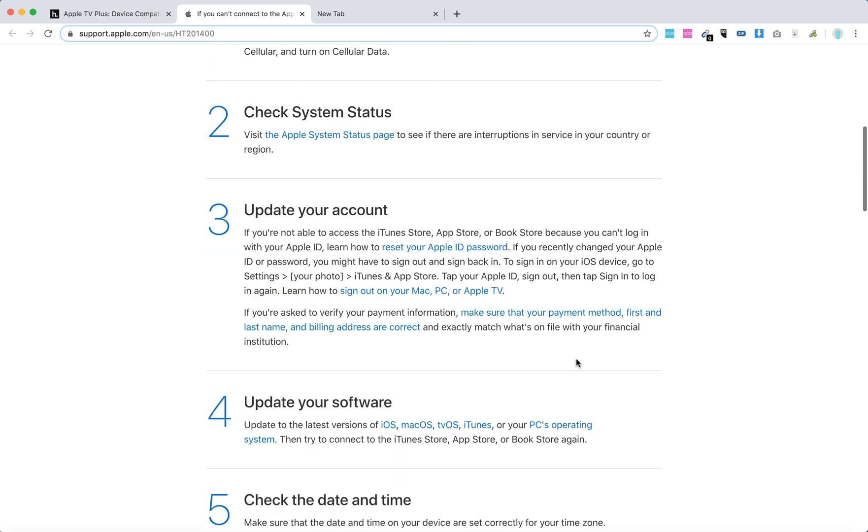
{"action": "scroll", "scroll_direction": "up", "scroll_amount": 3}
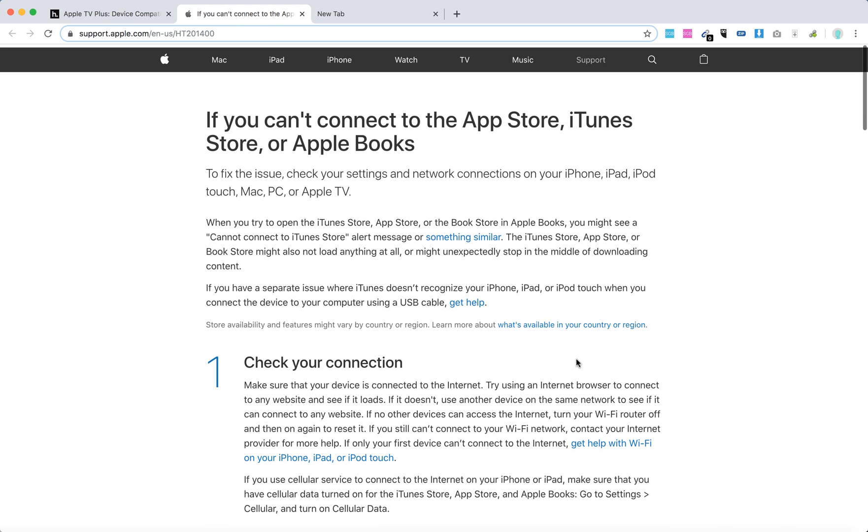